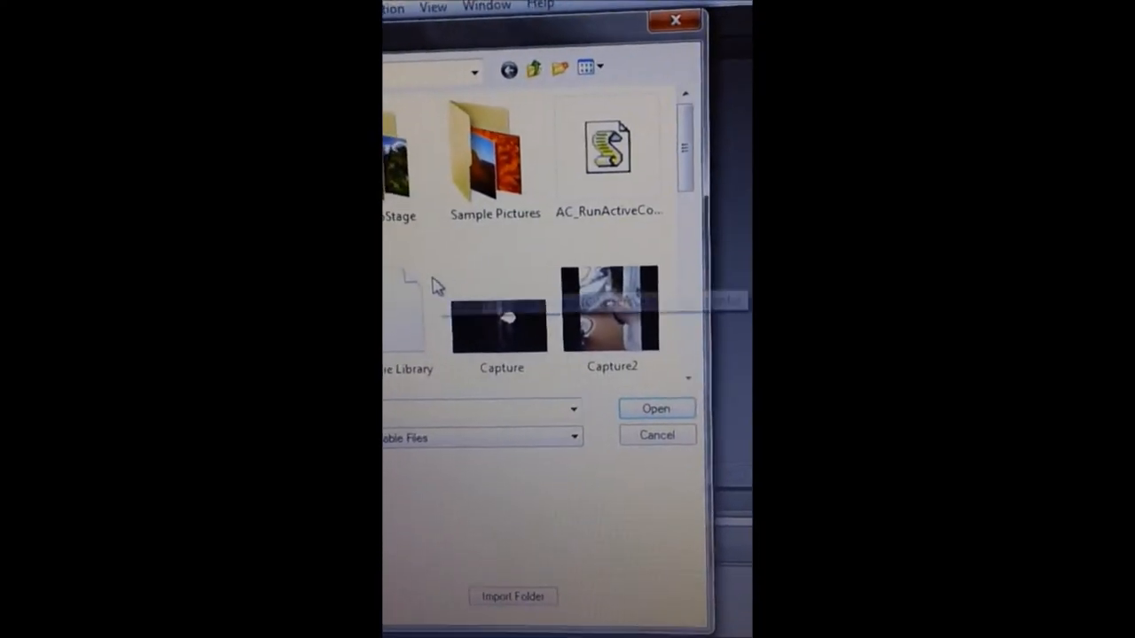
# Select the snap.png image in the Import File dialog to bring it into the project
pyautogui.click(656, 408)
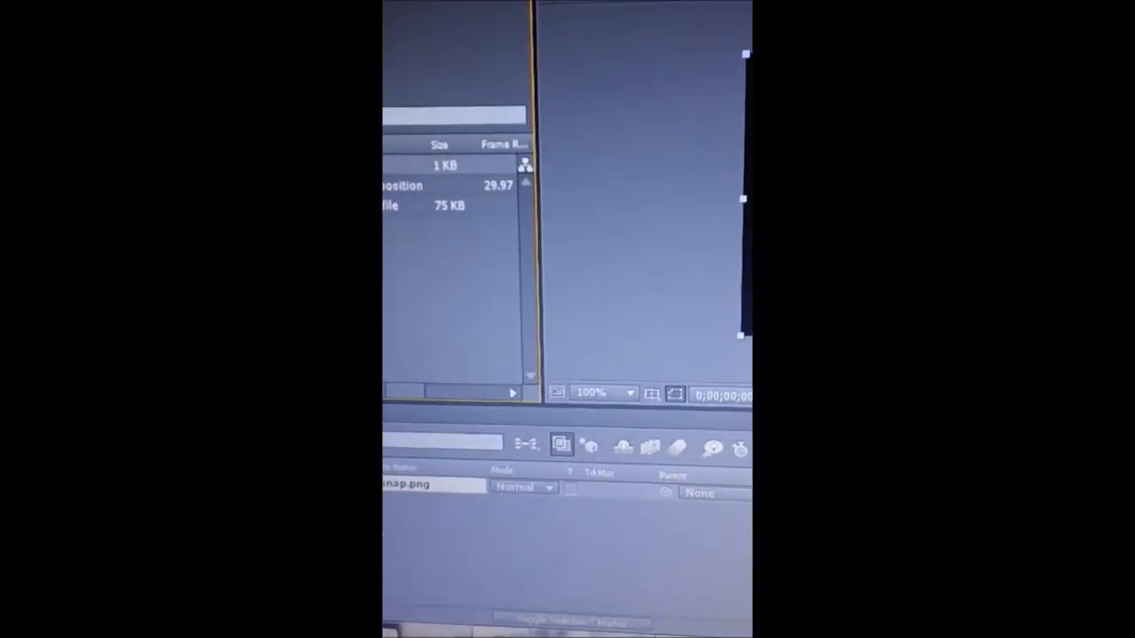